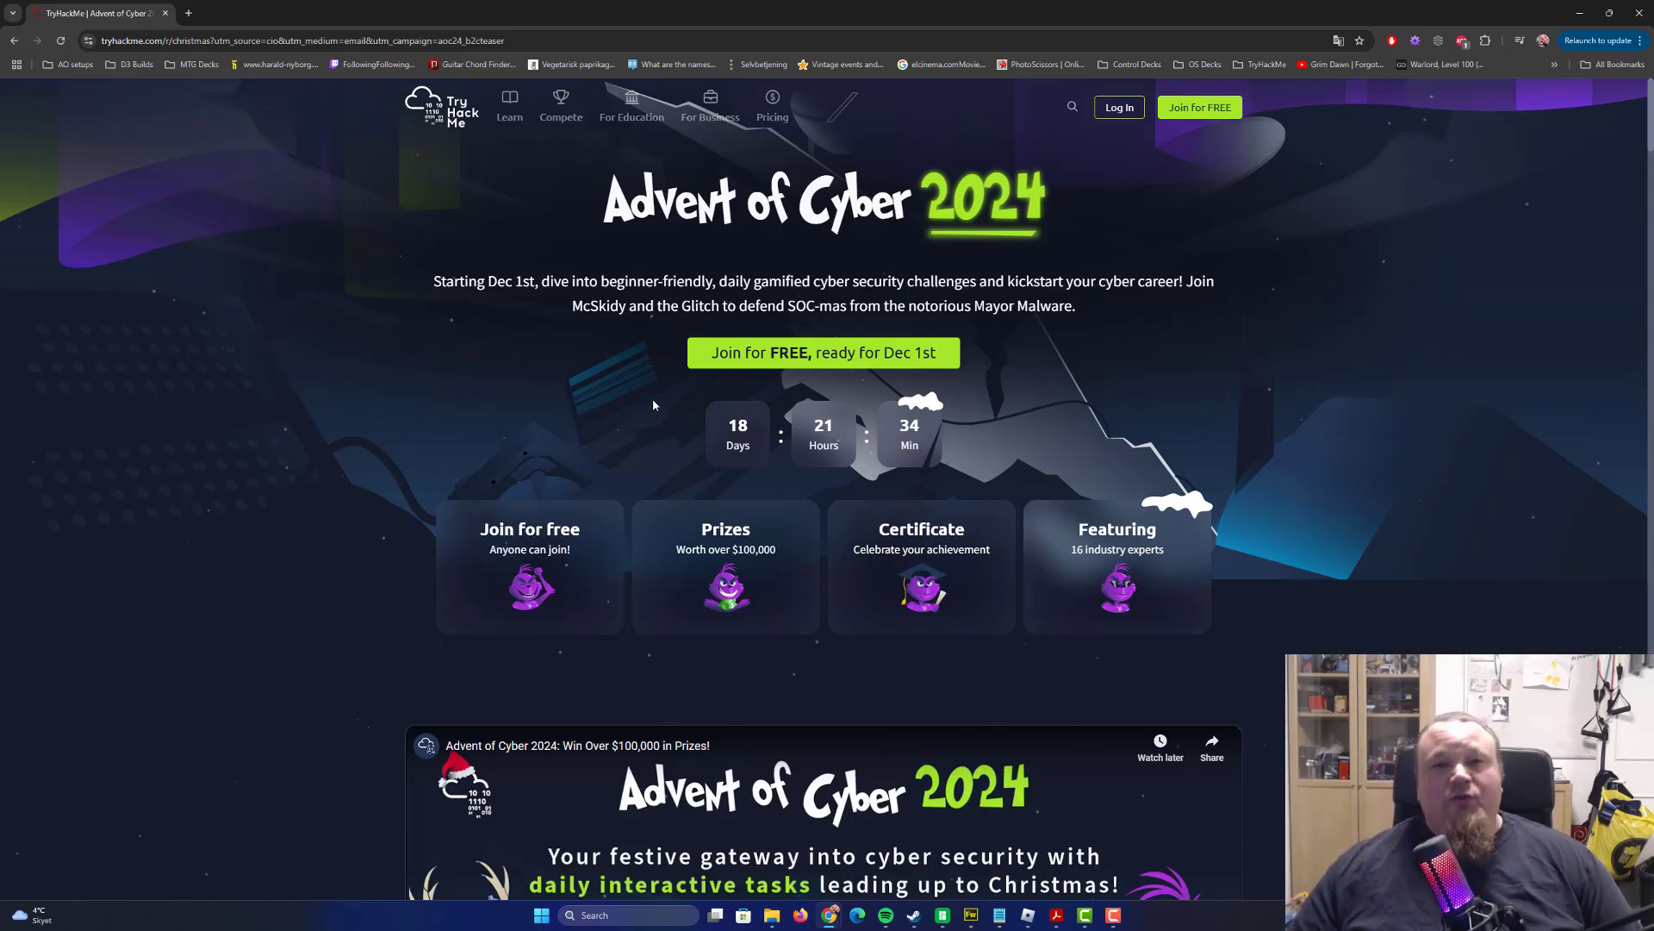
scroll("down", 3)
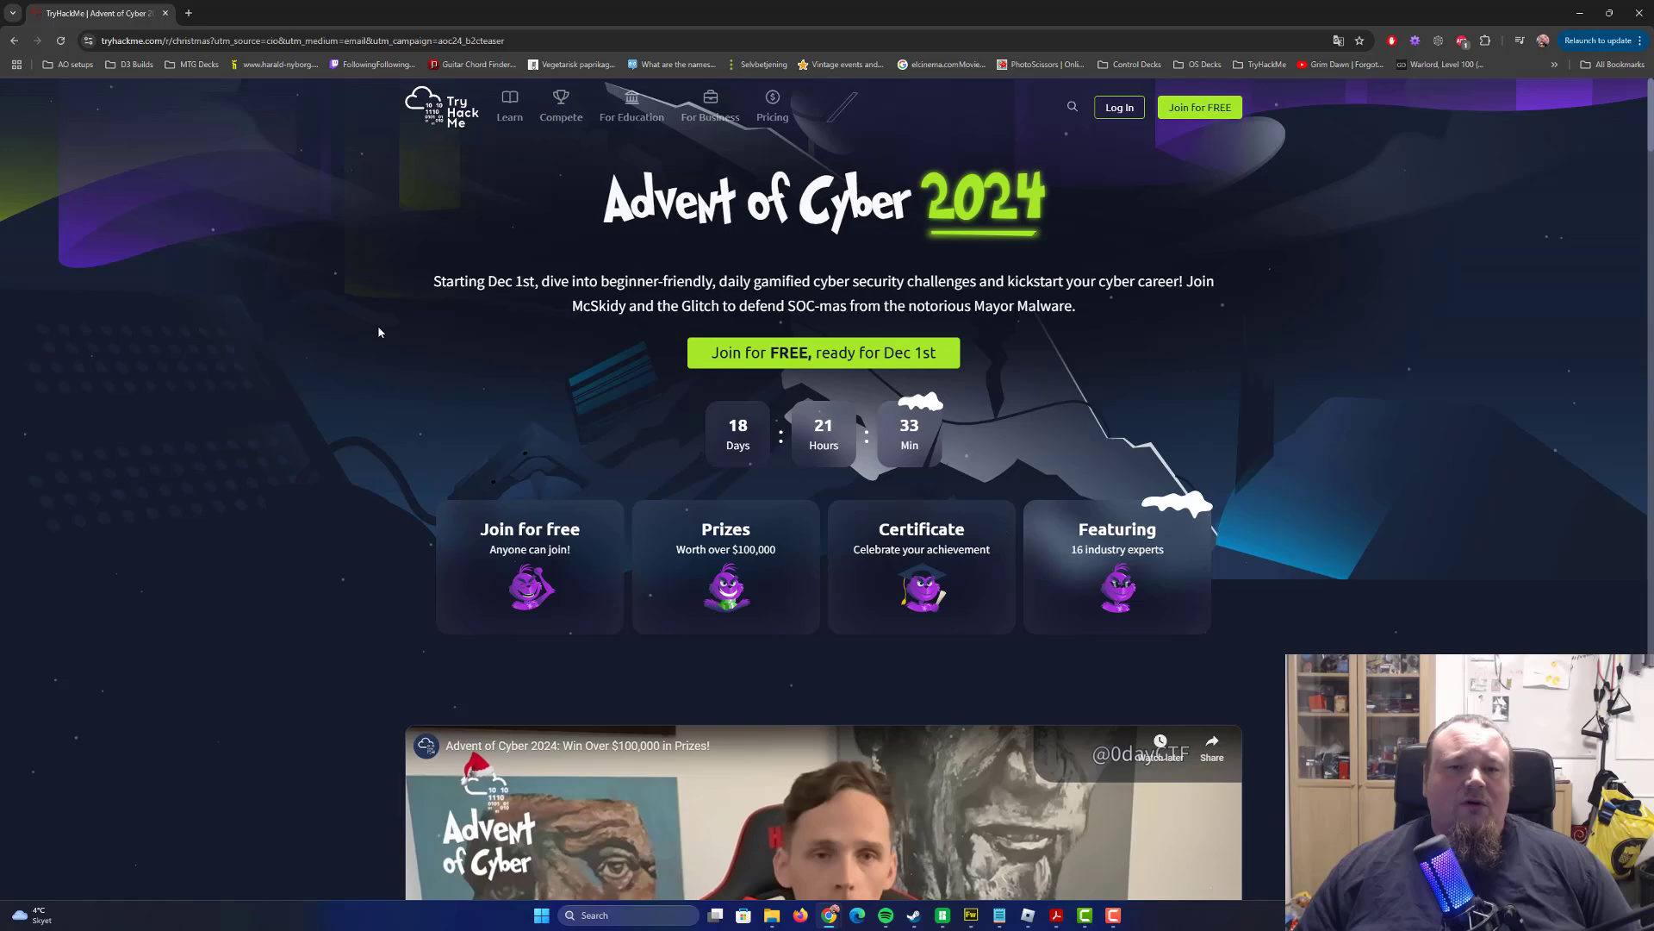
scroll("down", 3)
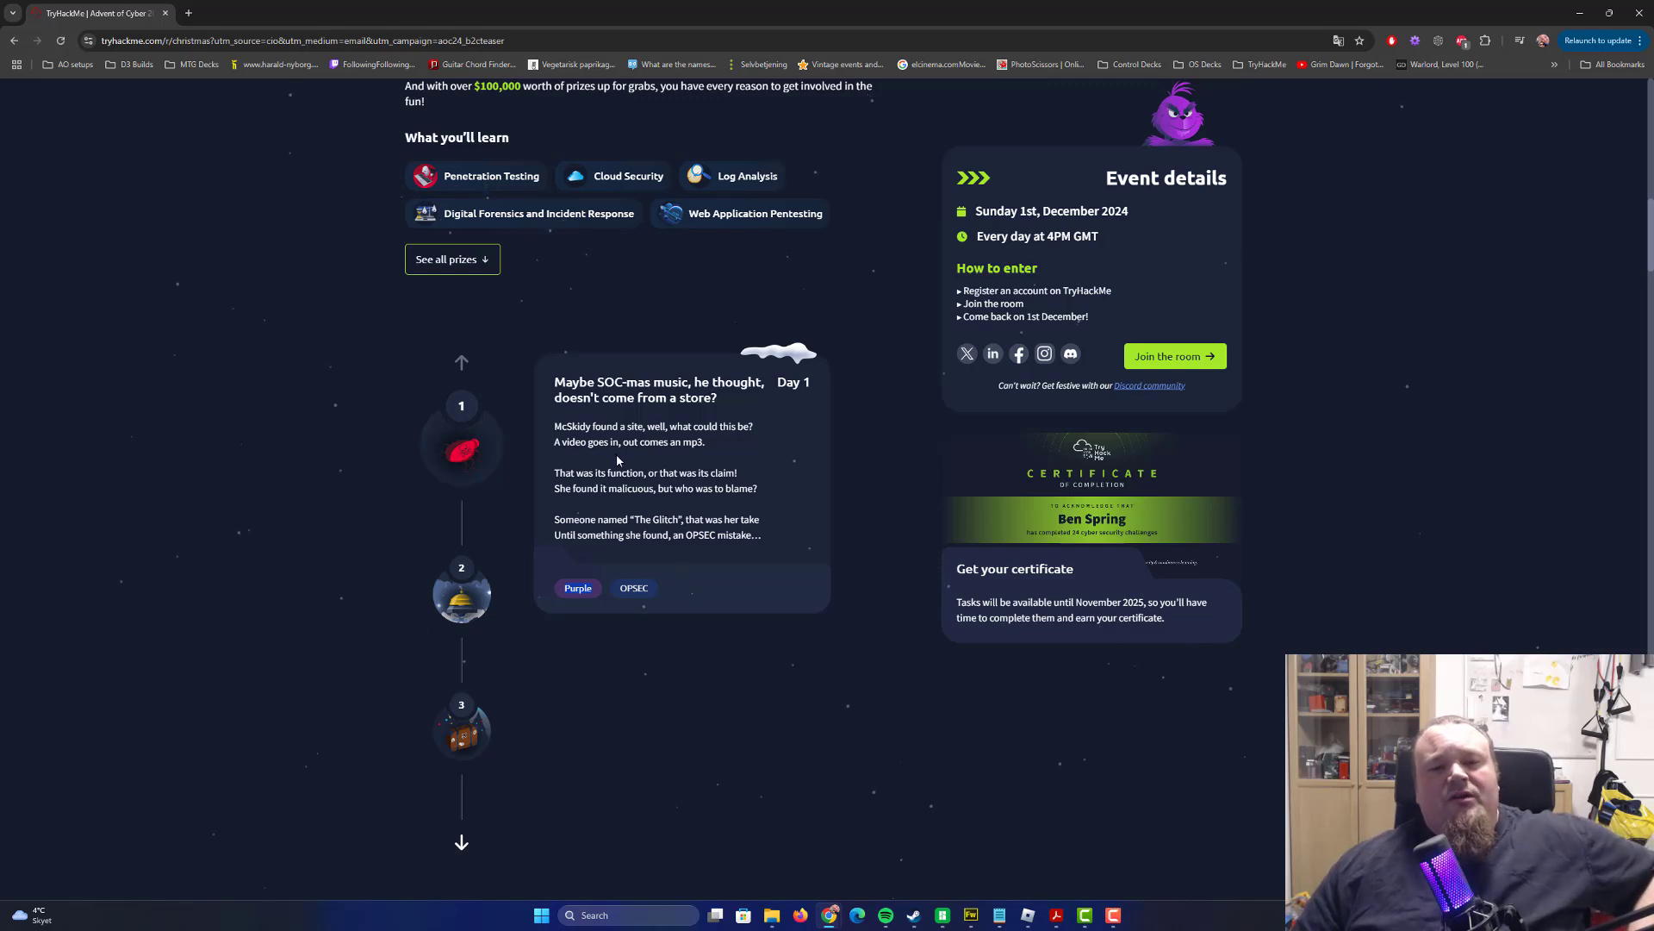
scroll("down", 3)
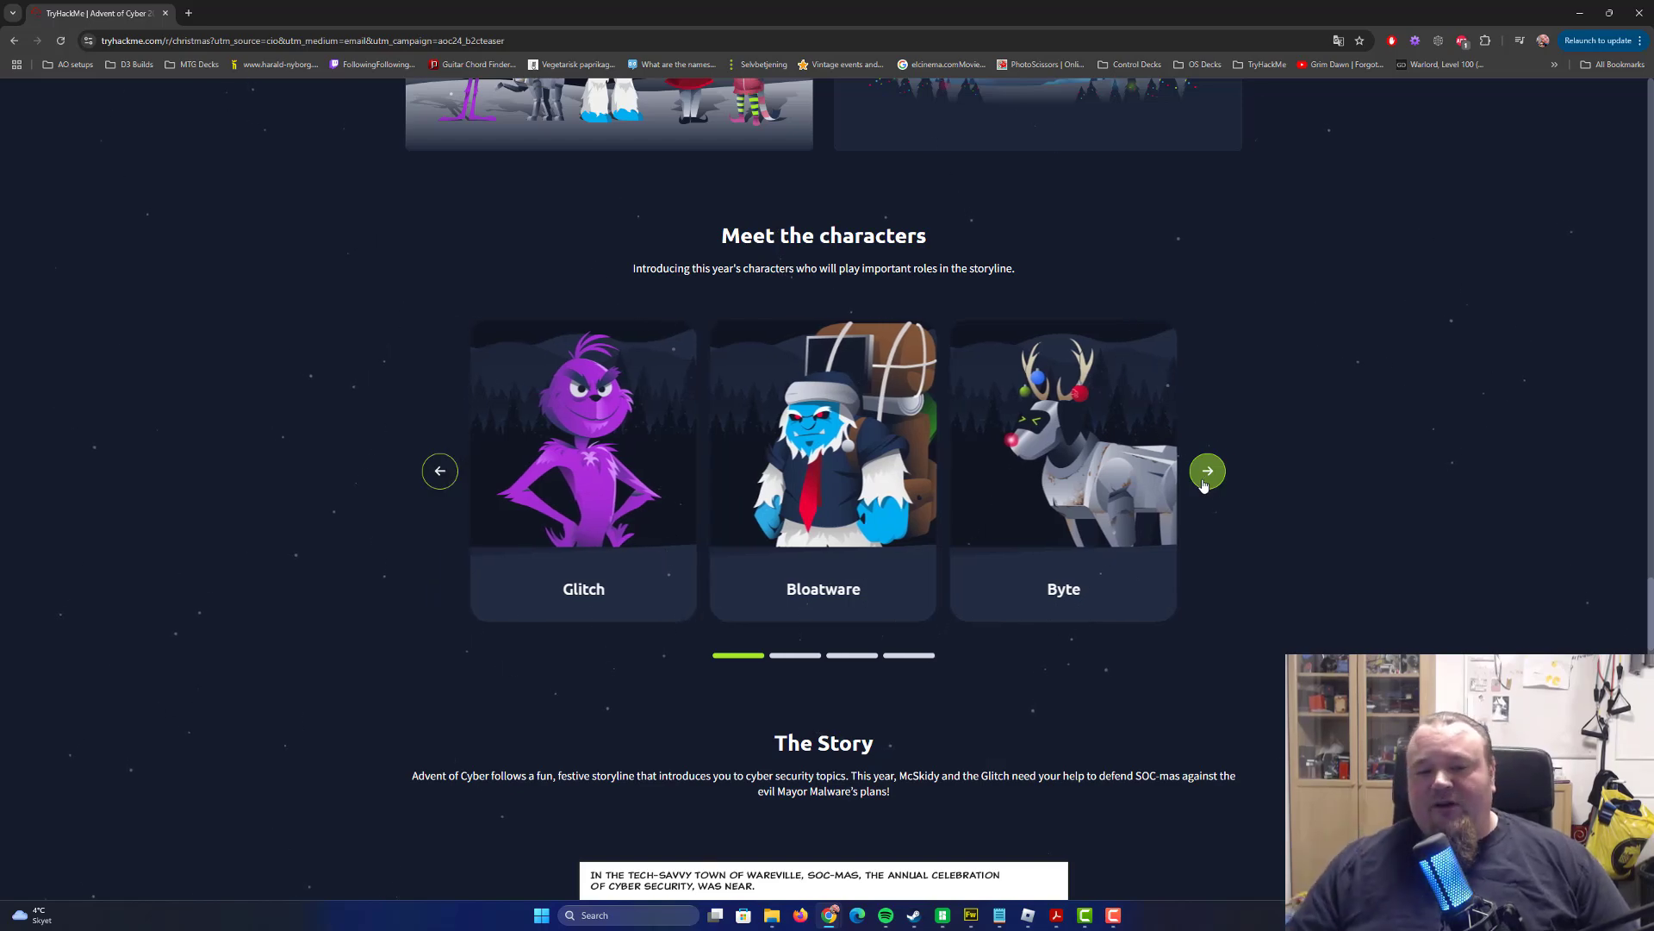
scroll("down", 3)
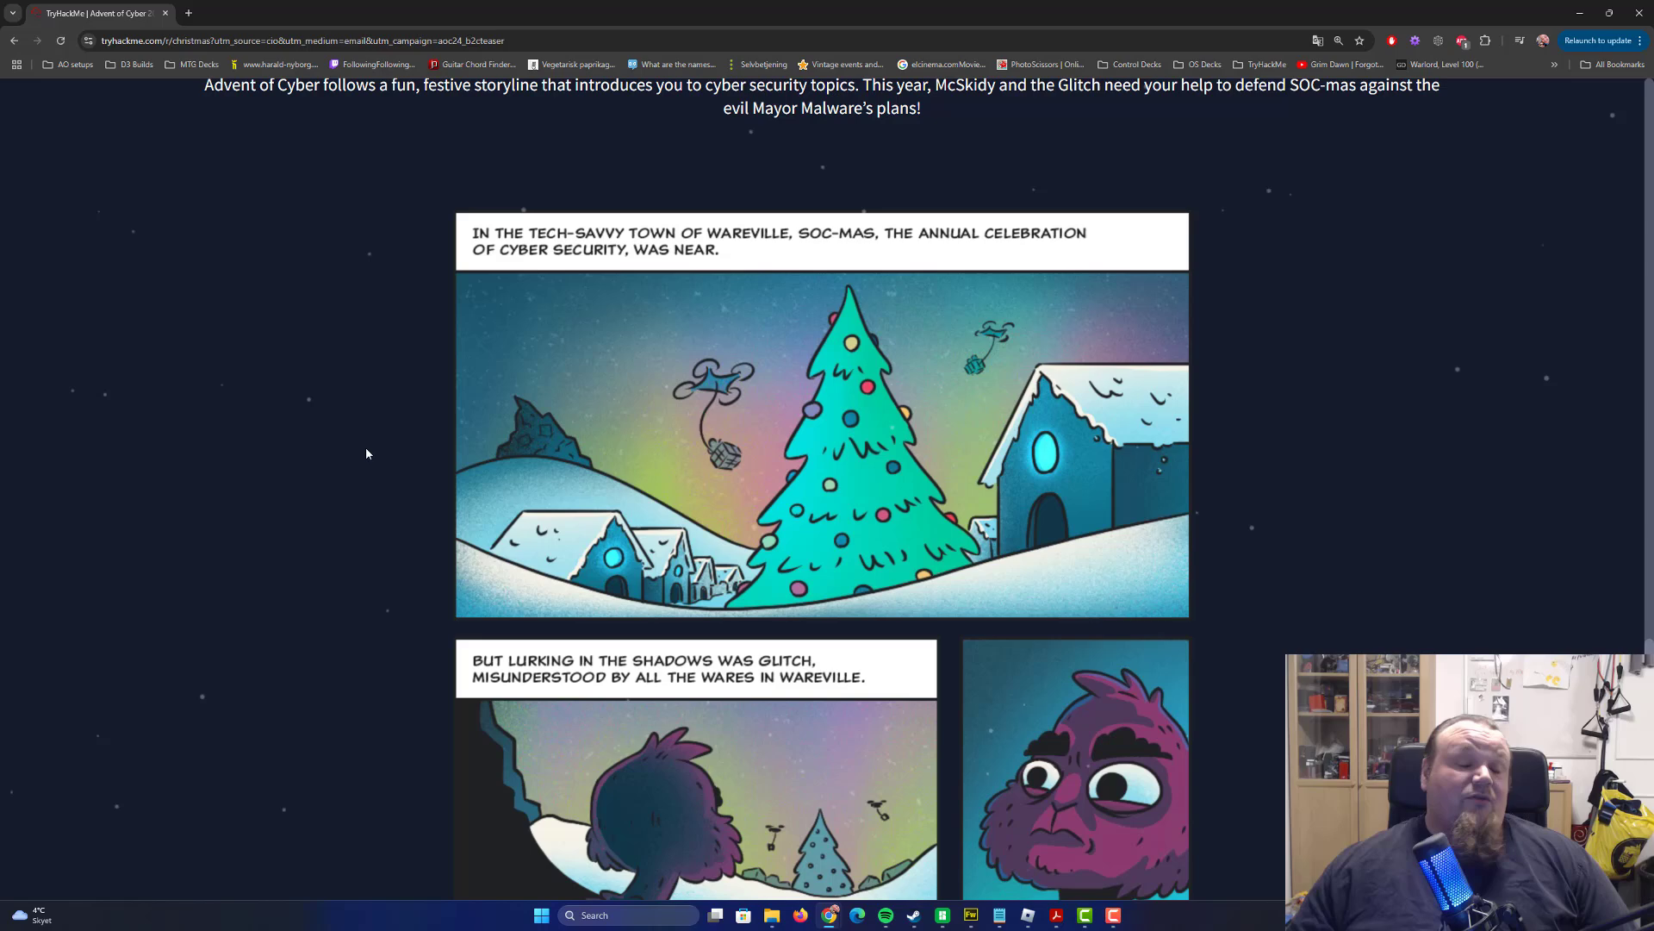
mouse_move(372, 398)
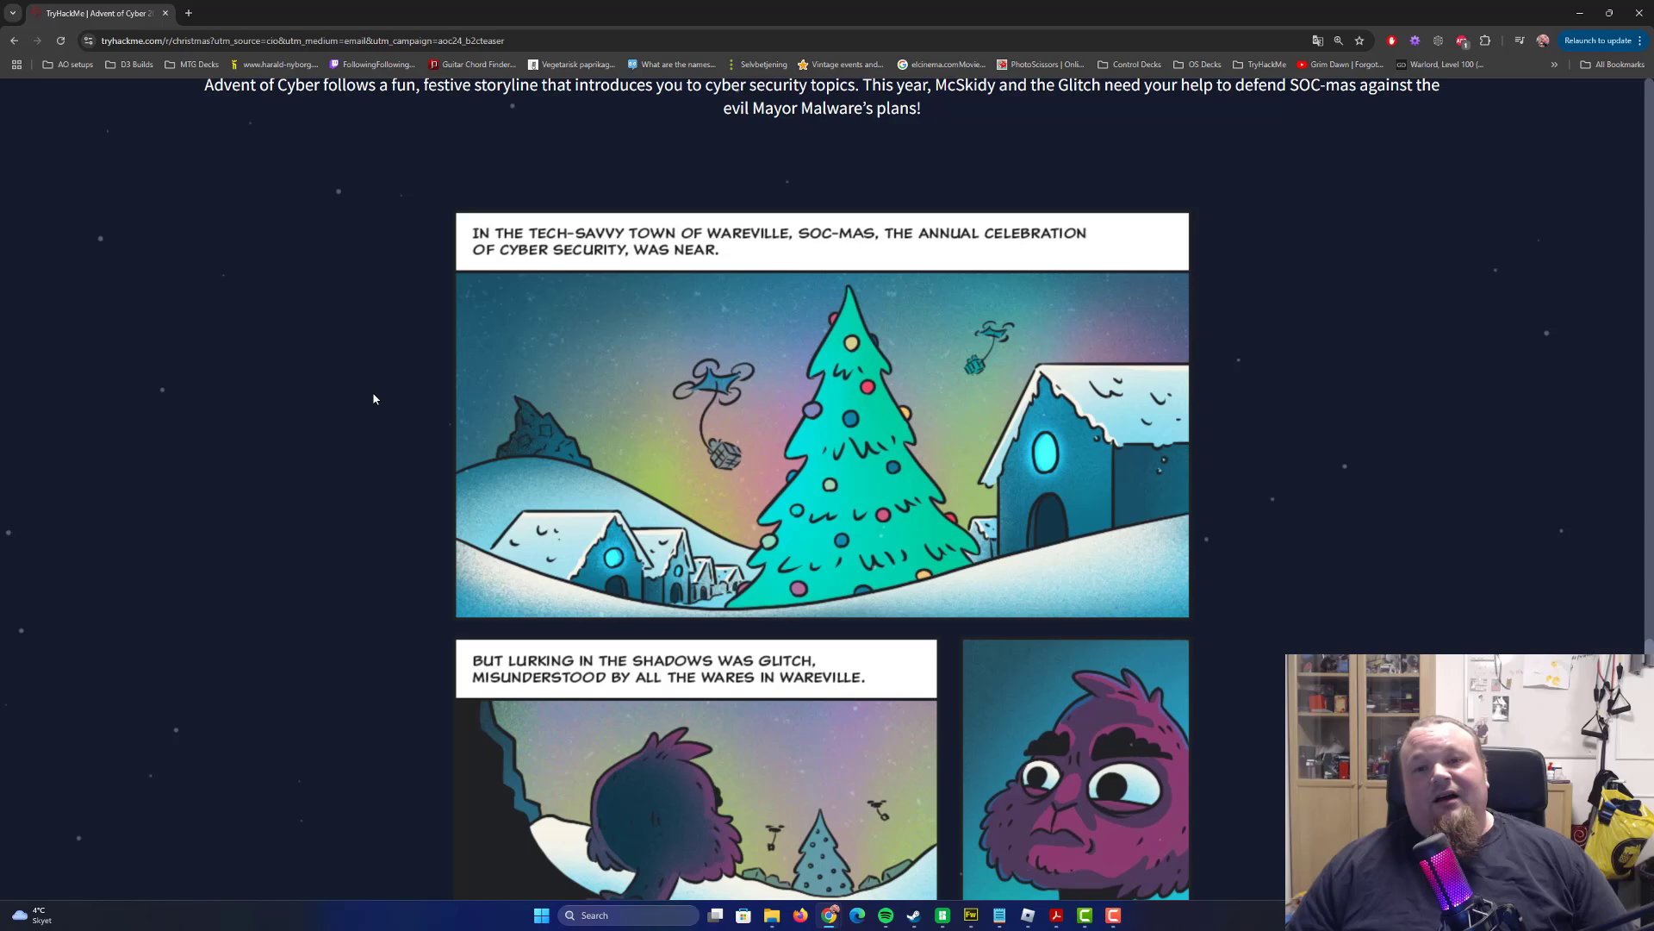